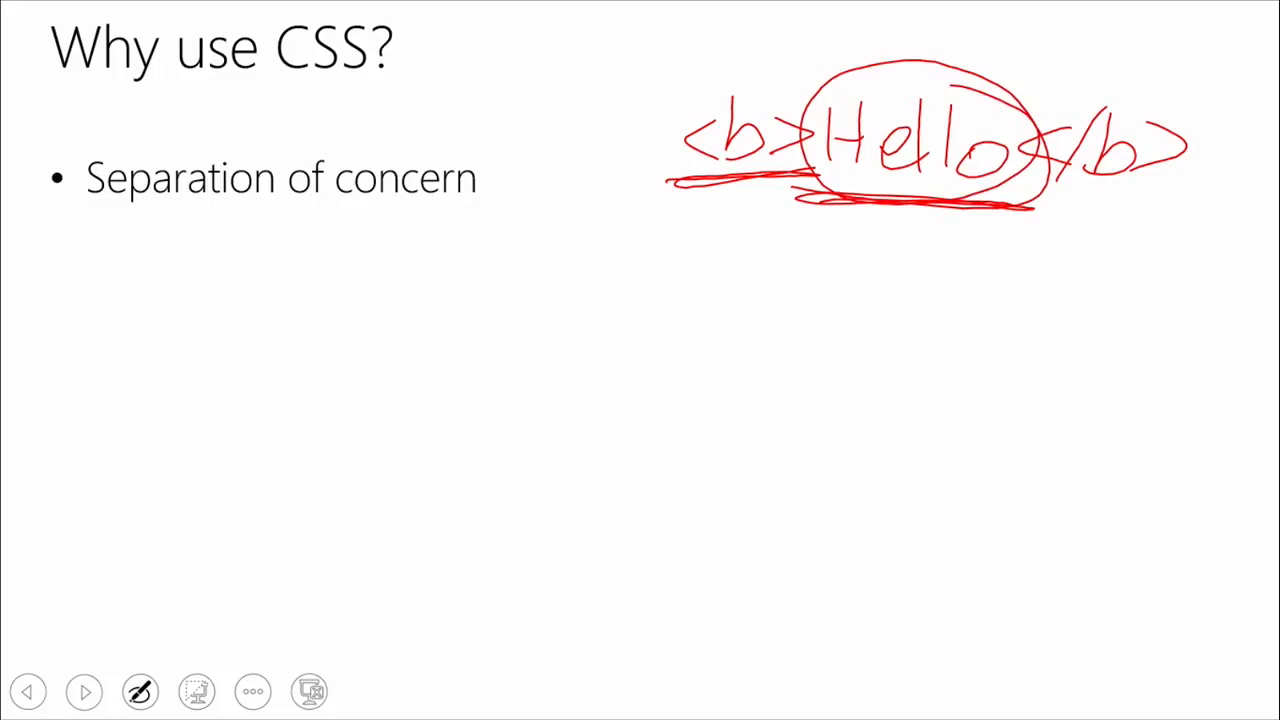
Advance the slideshow from the annotated 'Why use CSS?' slide to 'CSS syntax basics'
left_click(83, 691)
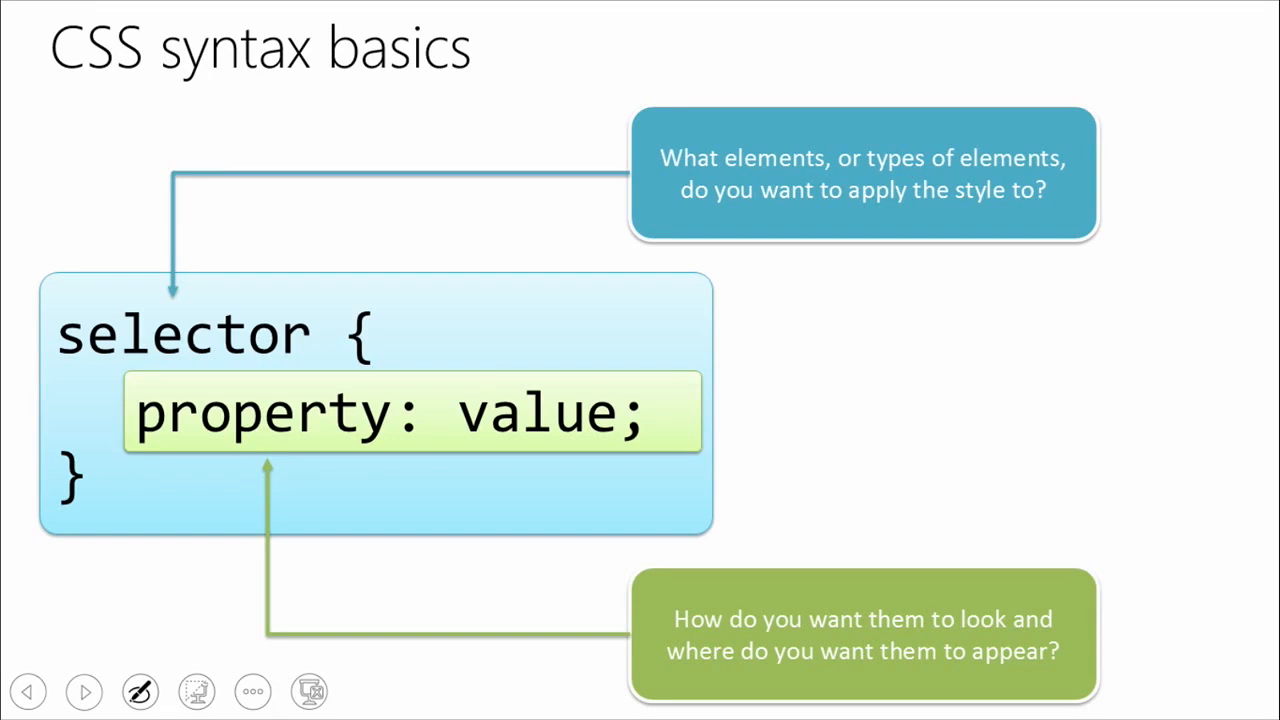
Write style= in red ink beside the rule block and draw a line above property: value
left_click(140, 691)
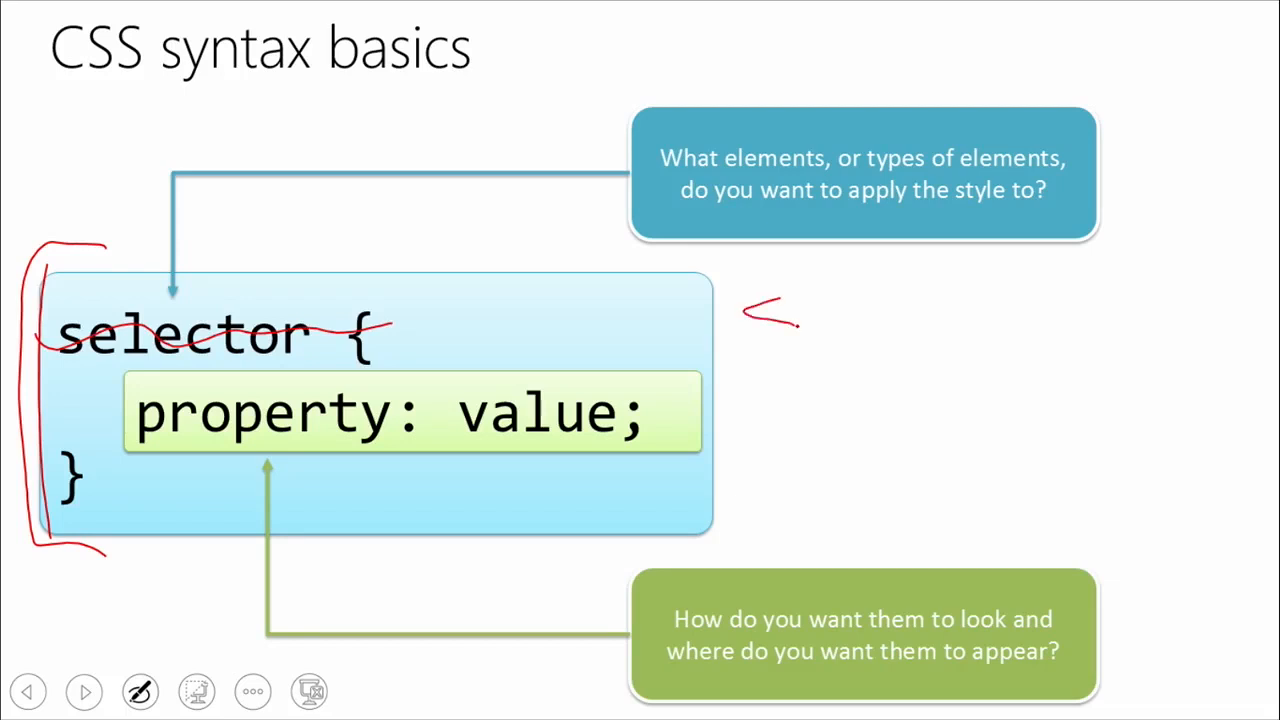
left_click_drag(745, 320, 880, 340)
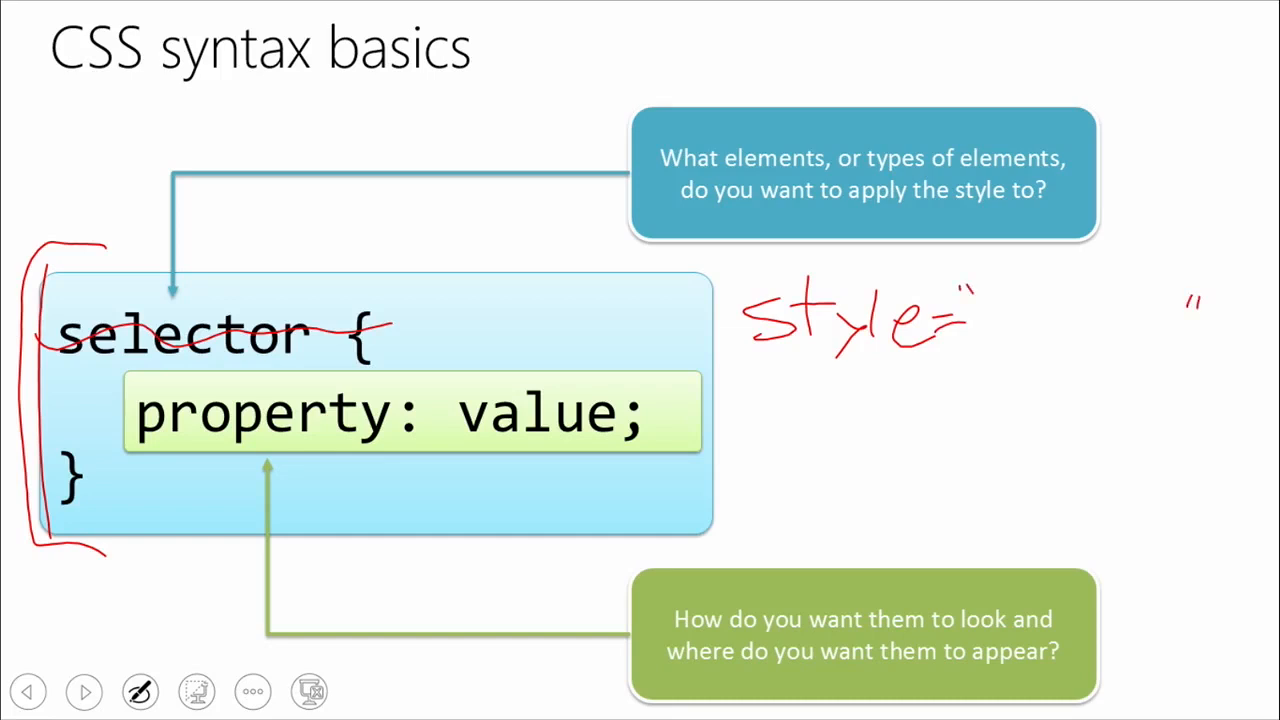
left_click_drag(410, 365, 605, 385)
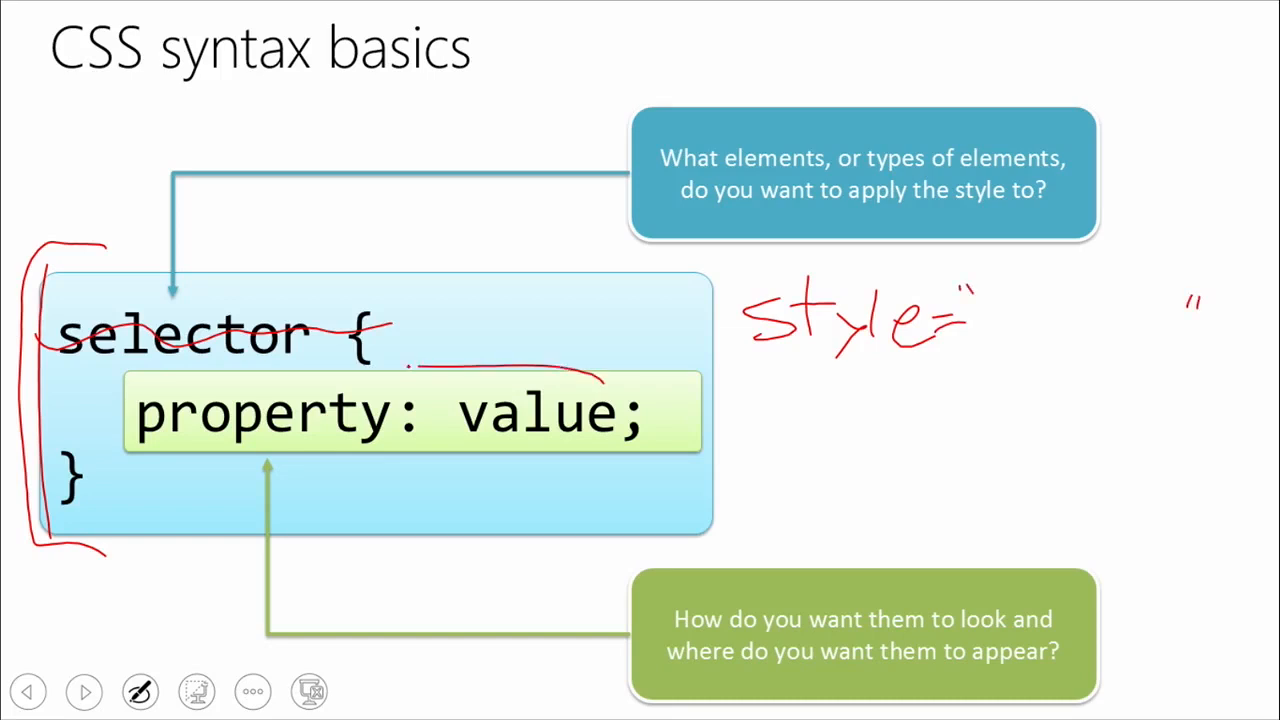